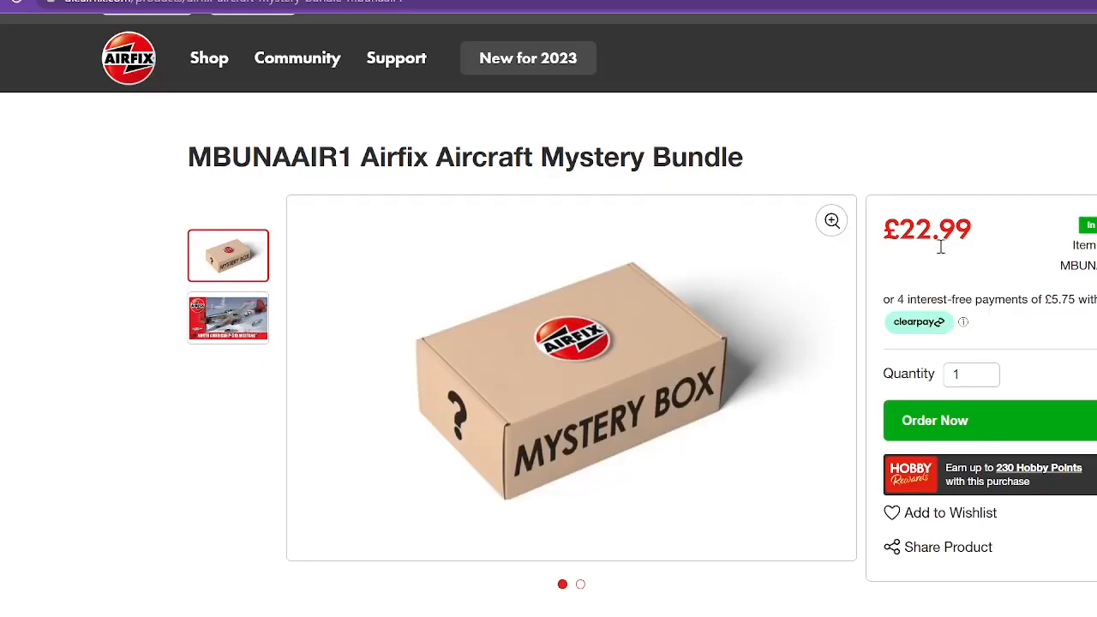
pyautogui.moveTo(181, 192)
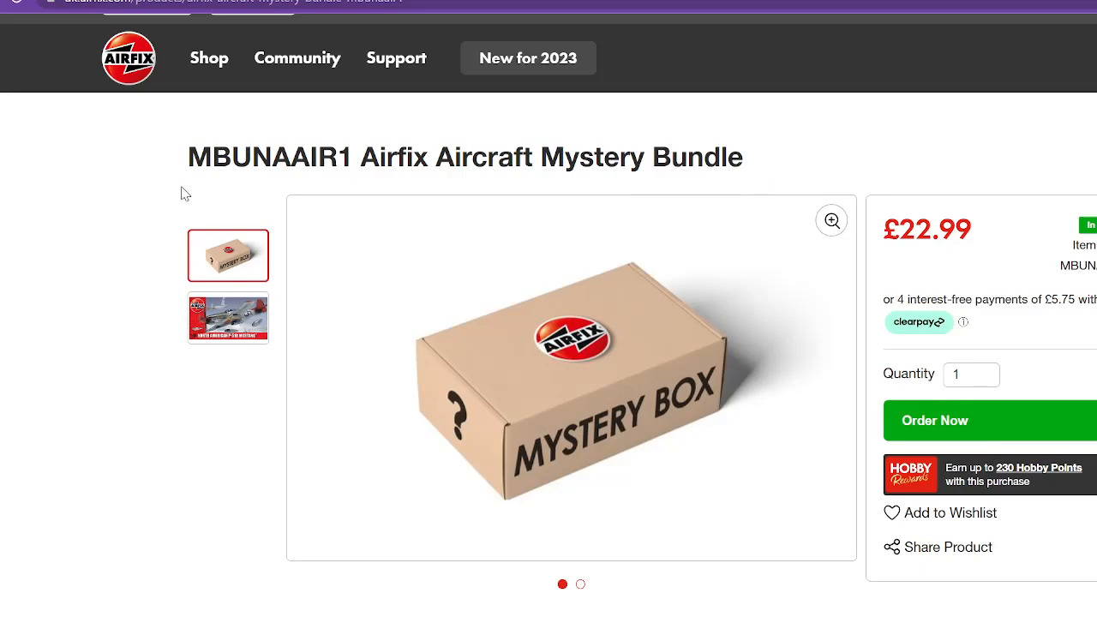
# - Scroll the Aircraft Mystery Bundle page to read the Product Info describing three random aircraft kits
pyautogui.scroll(-3)
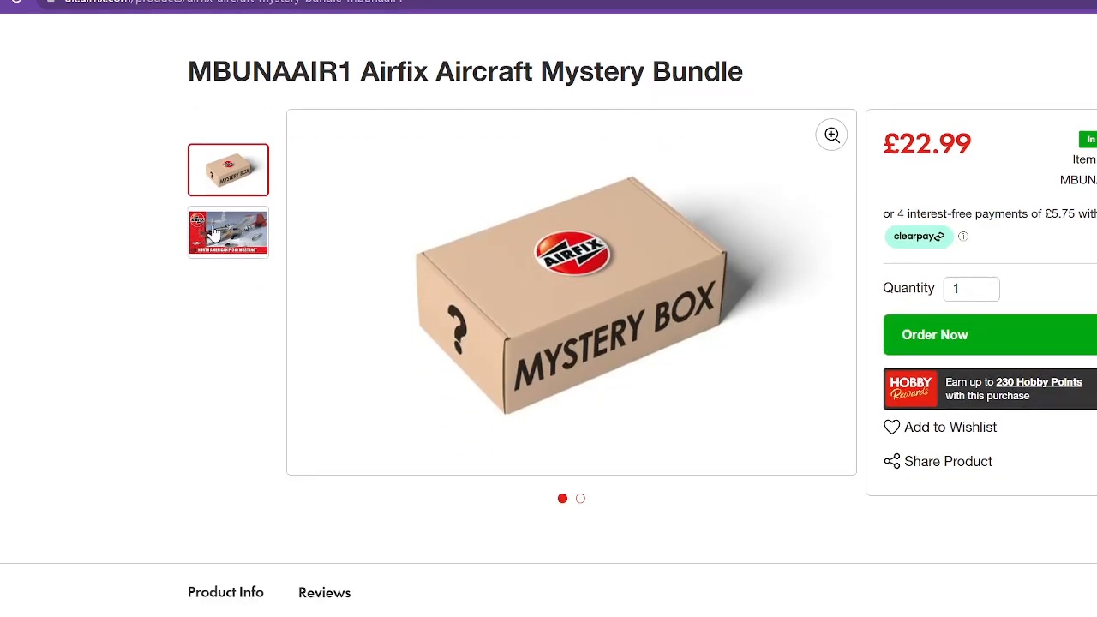
pyautogui.scroll(-3)
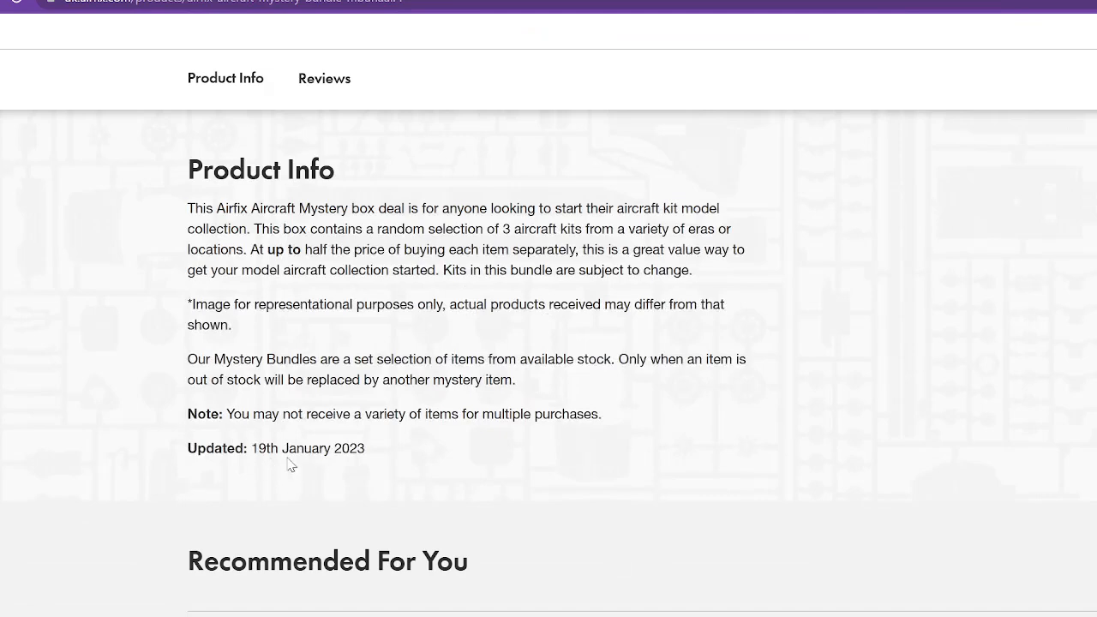
pyautogui.scroll(3)
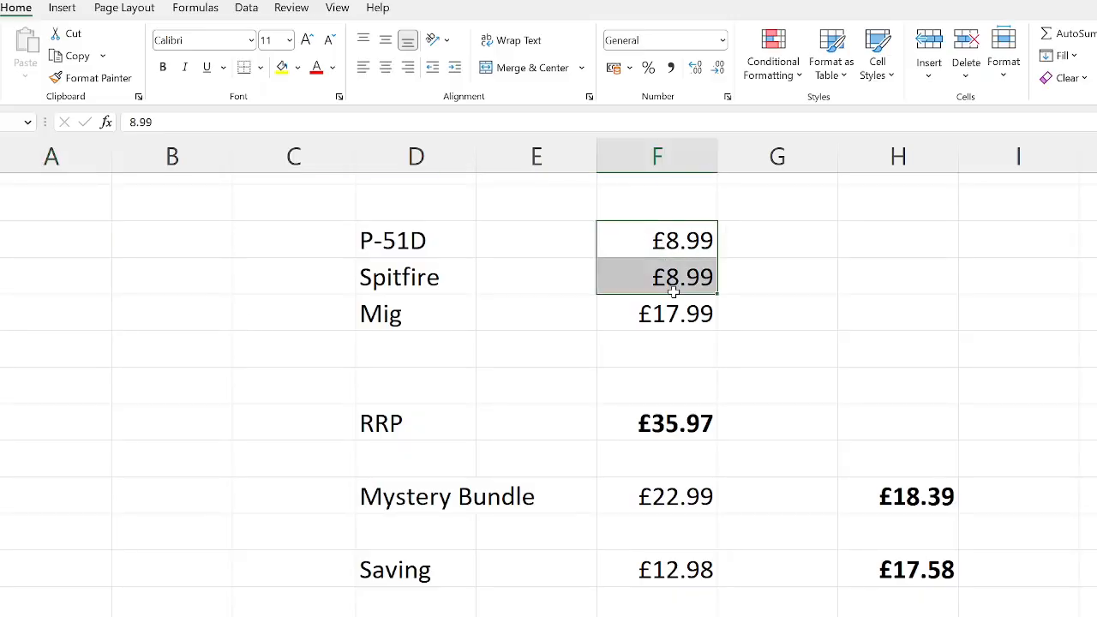
pyautogui.moveTo(675, 275); pyautogui.dragTo(675, 314)
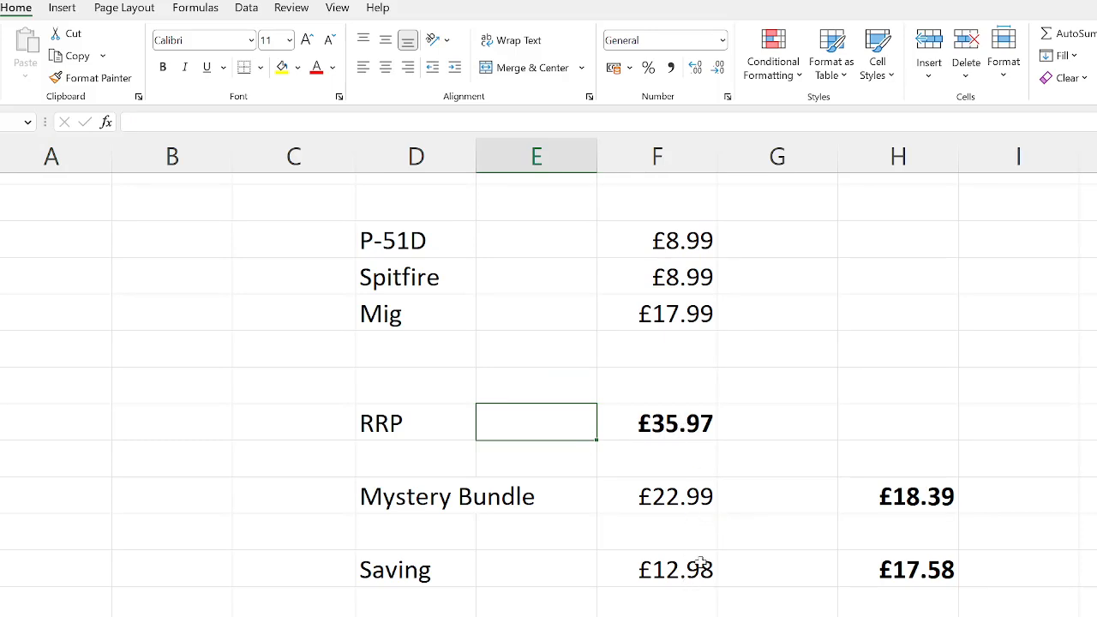
pyautogui.moveTo(660, 601)
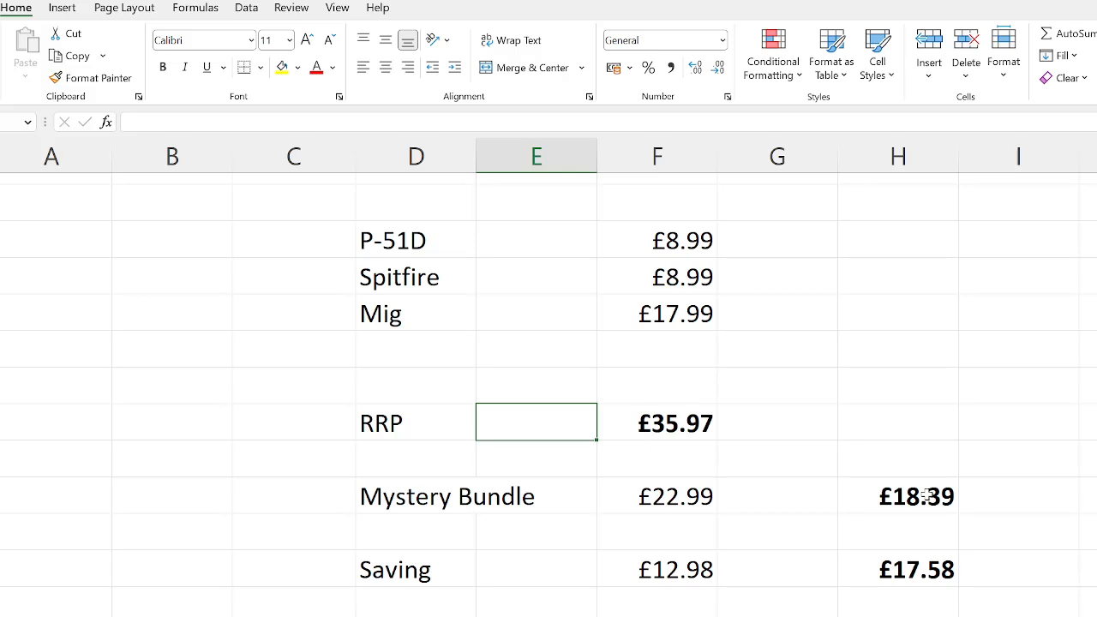
pyautogui.moveTo(961, 496)
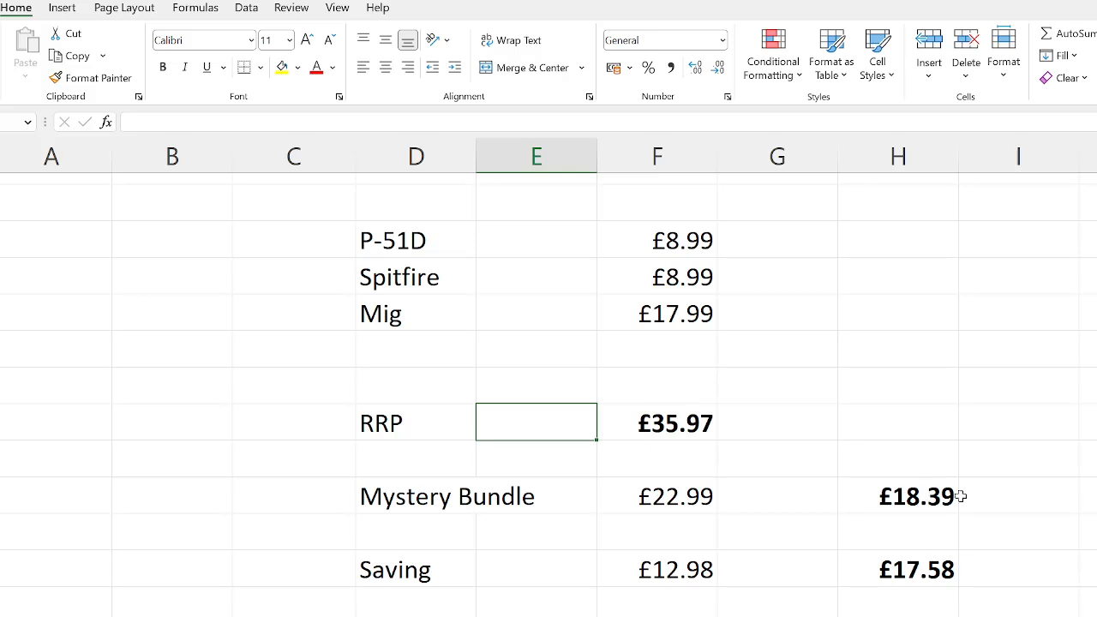
pyautogui.moveTo(864, 493)
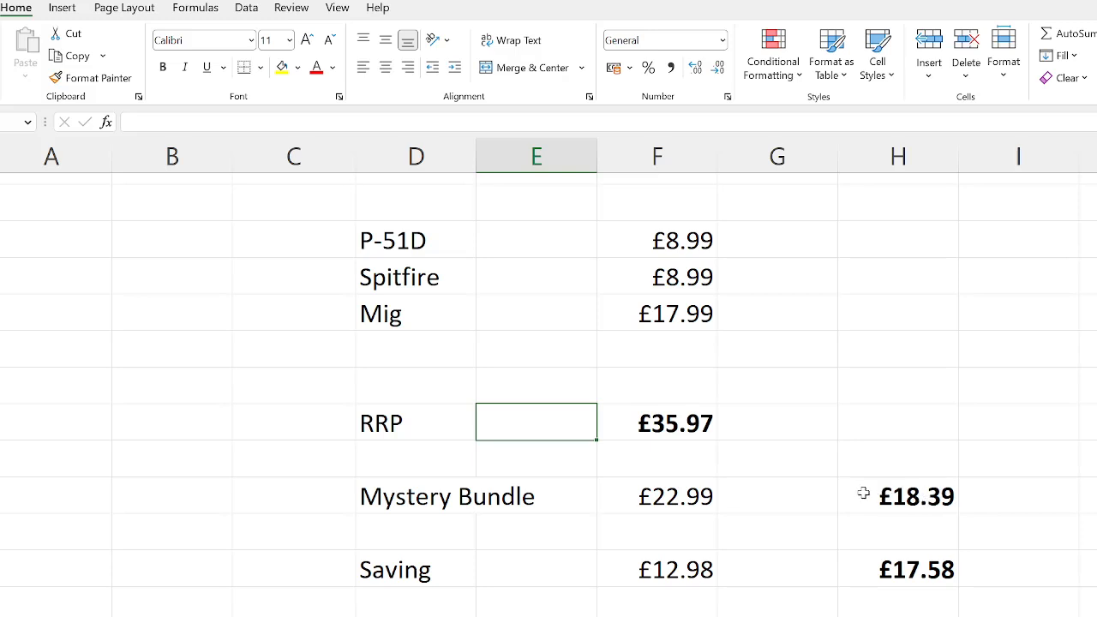
pyautogui.click(898, 497)
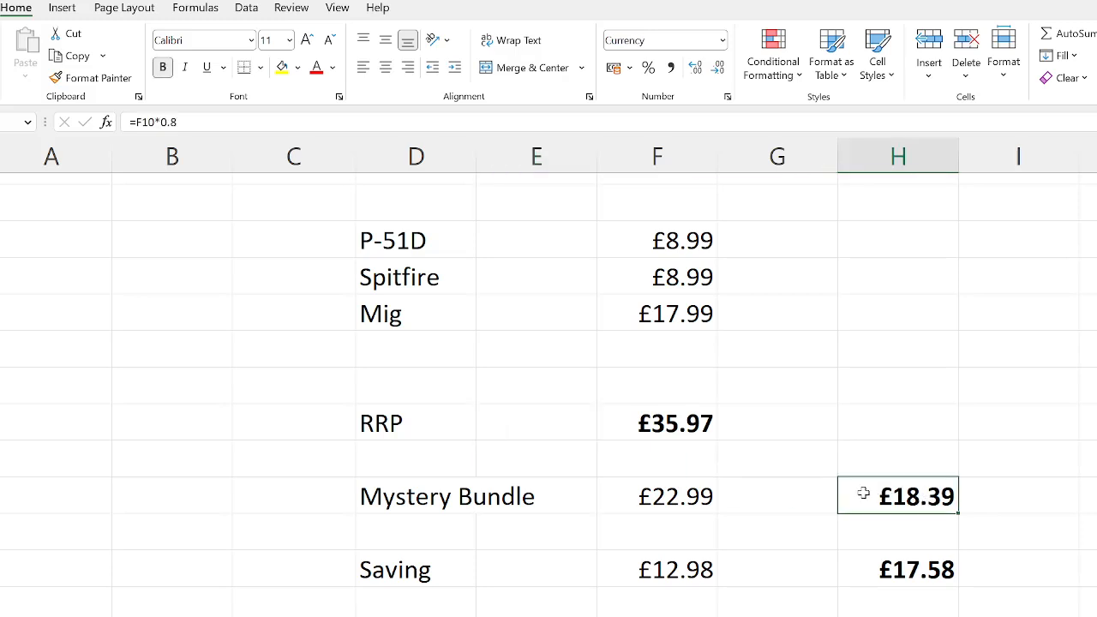
pyautogui.moveTo(848, 576)
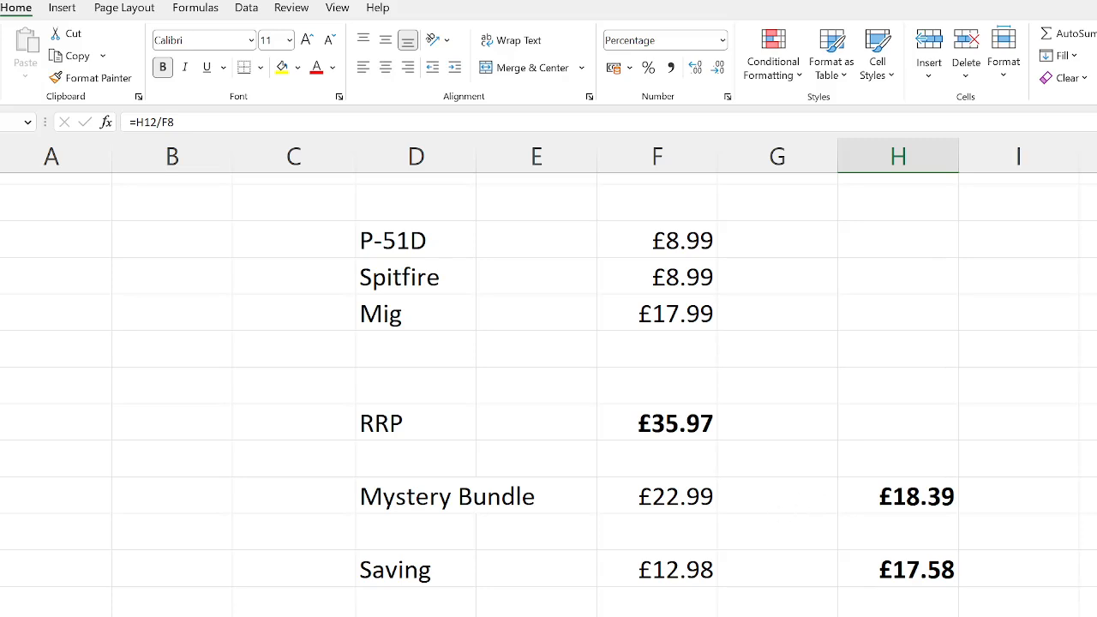
pyautogui.moveTo(1078, 391)
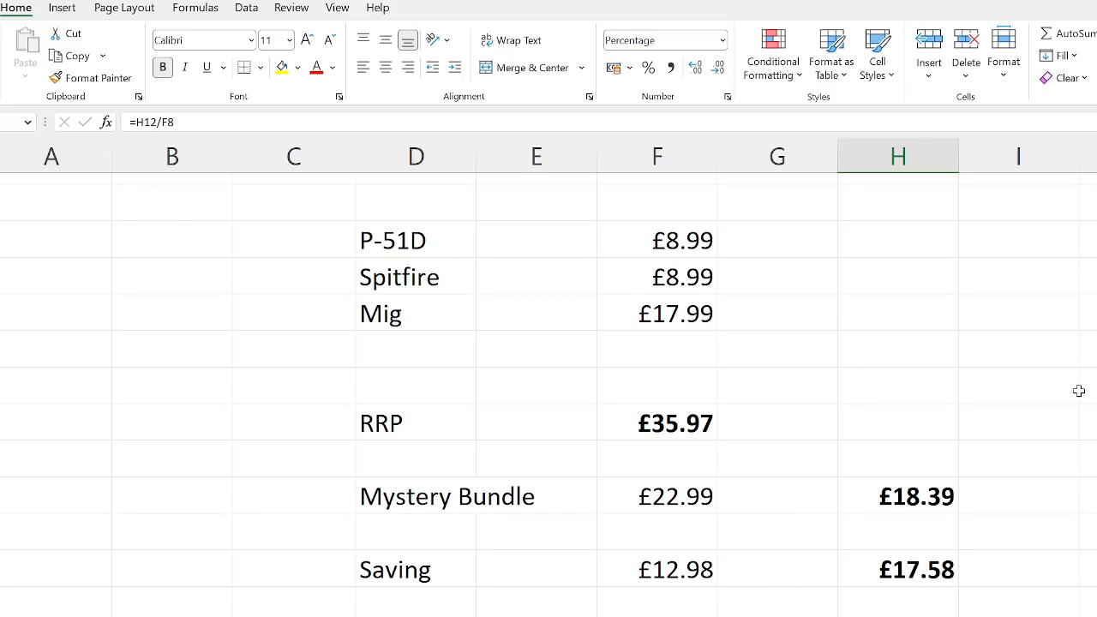